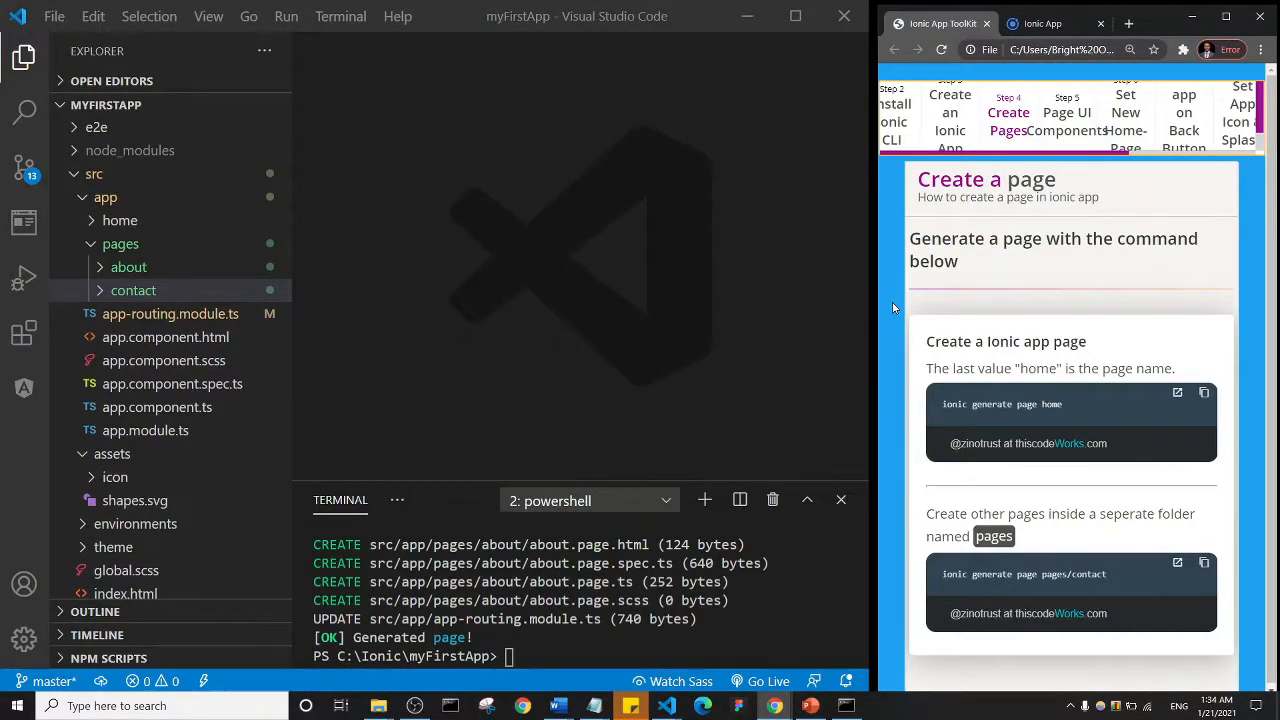
mouse_move(482, 388)
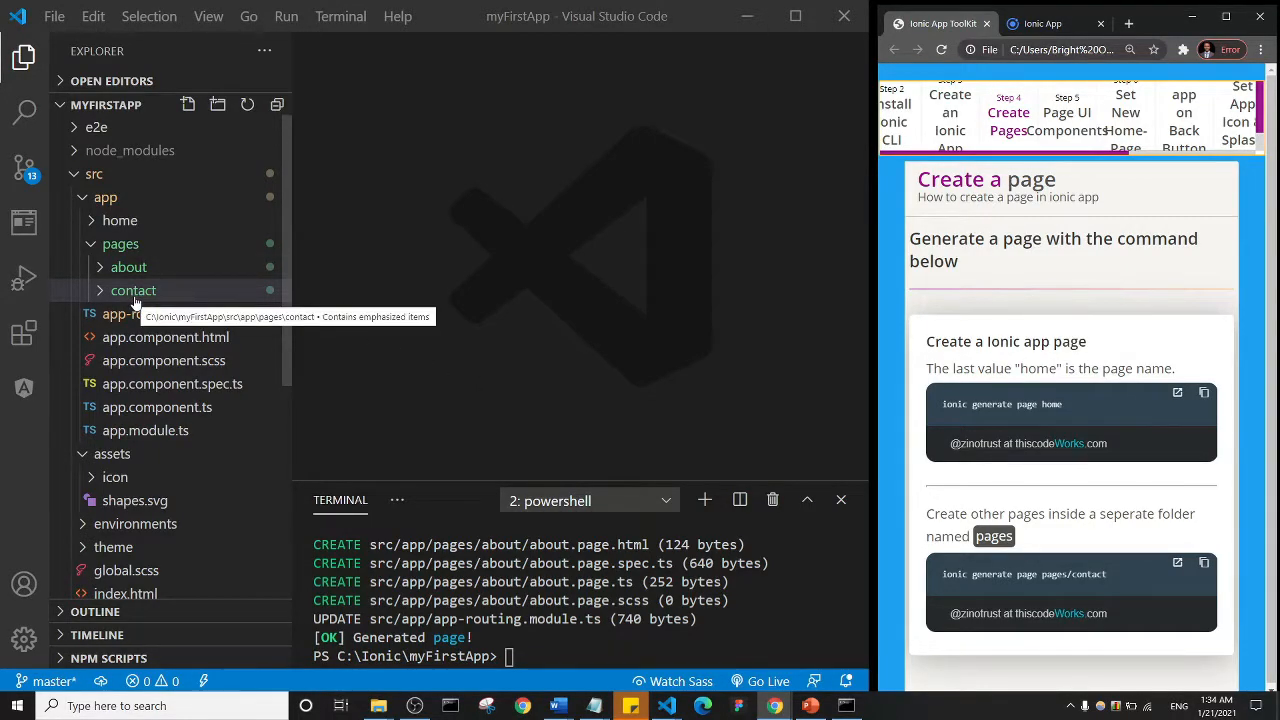
mouse_move(884, 206)
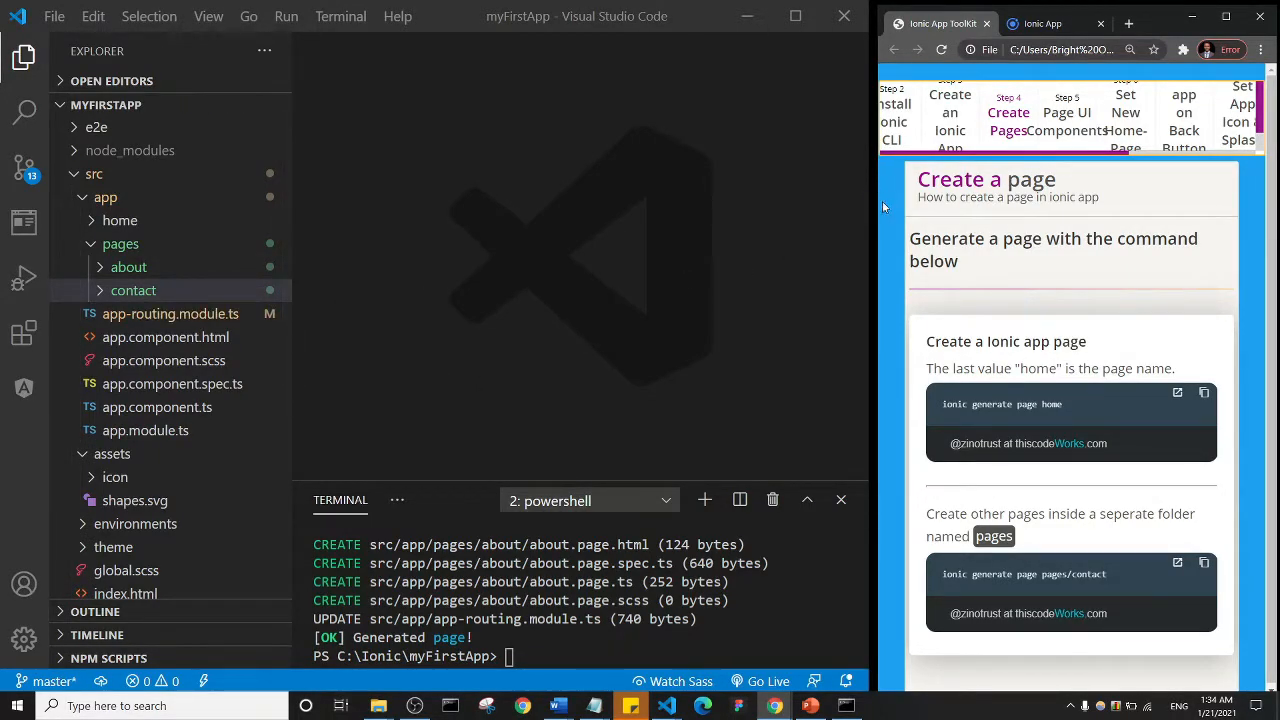
mouse_move(504, 262)
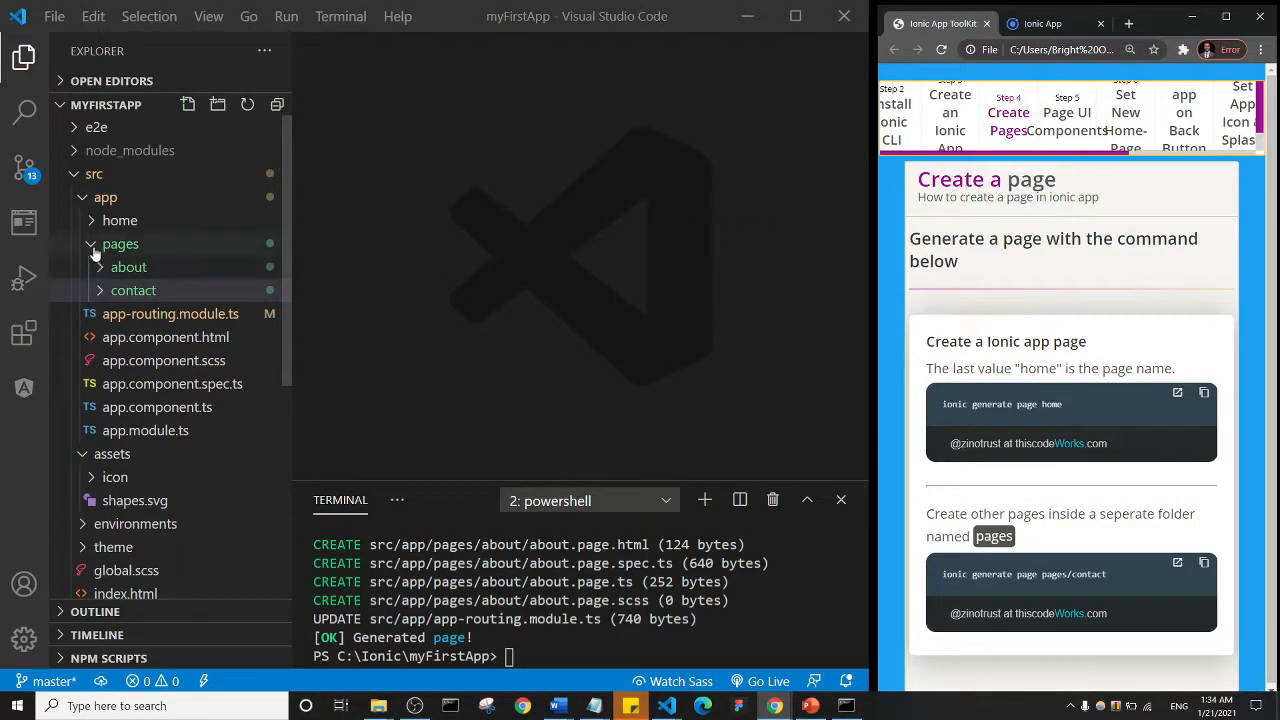
Collapse the pages folder and expand the home folder in the Explorer.
click(120, 244)
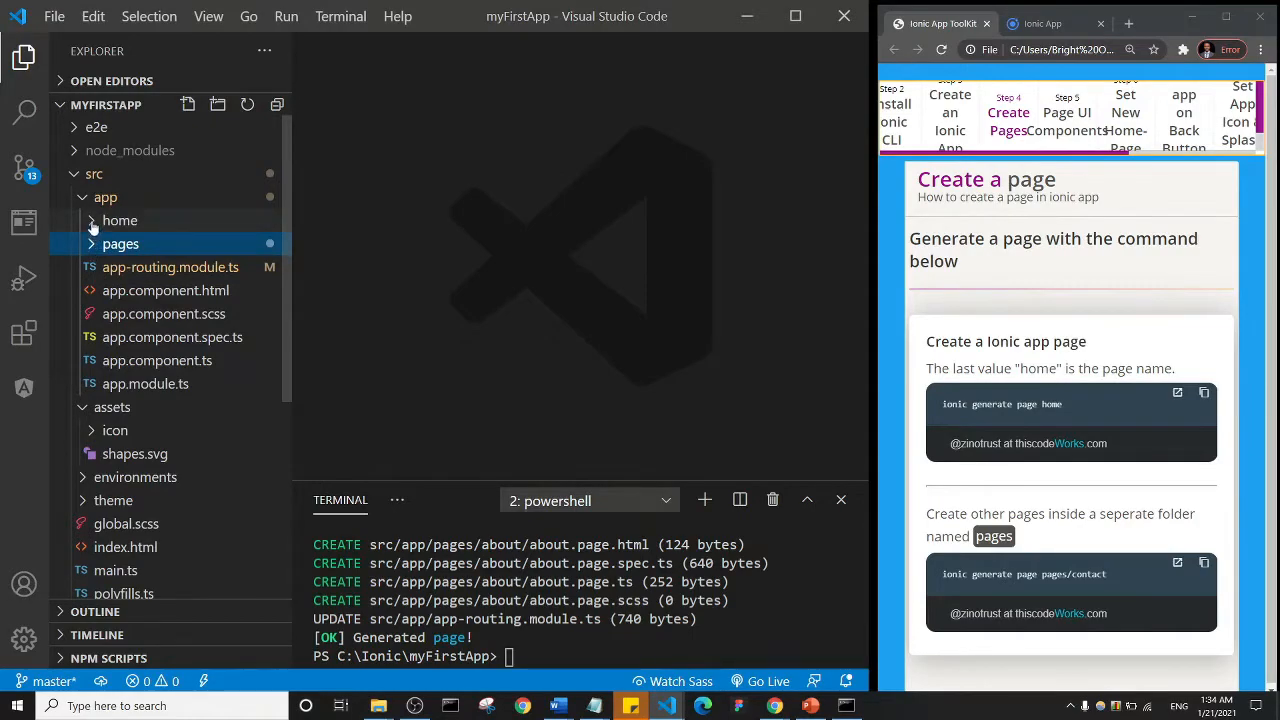
click(120, 220)
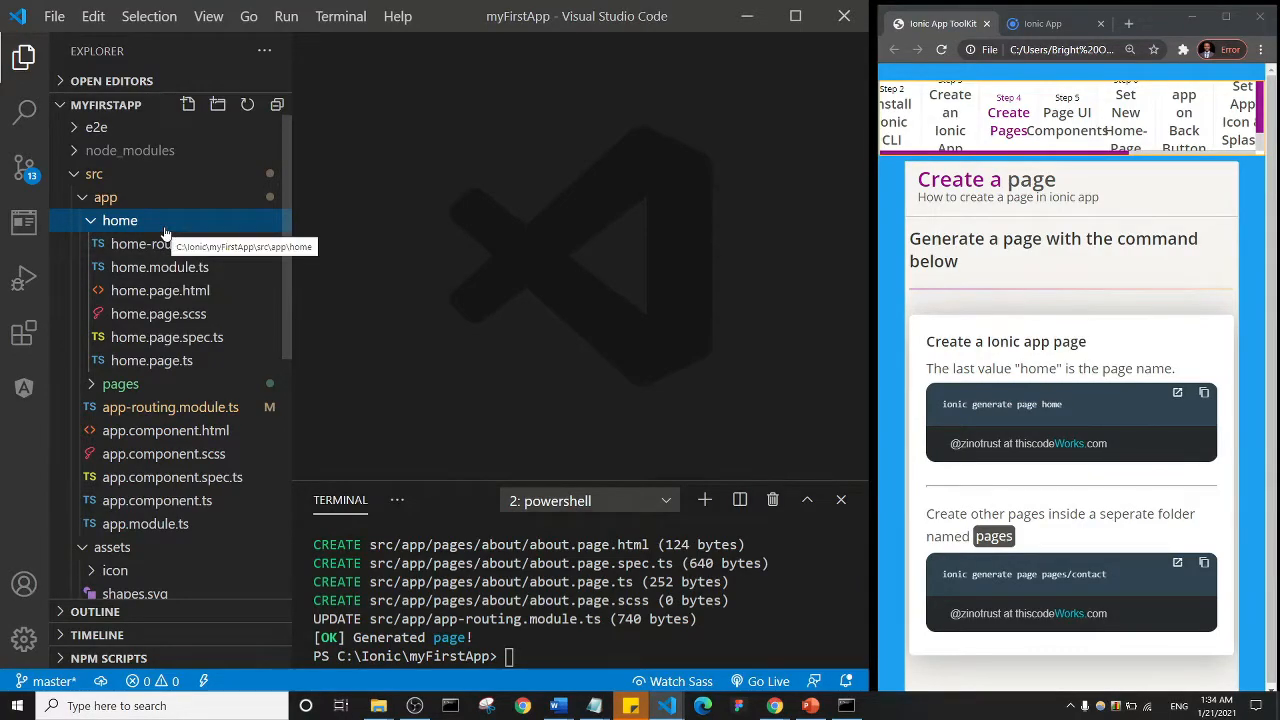
mouse_move(170, 288)
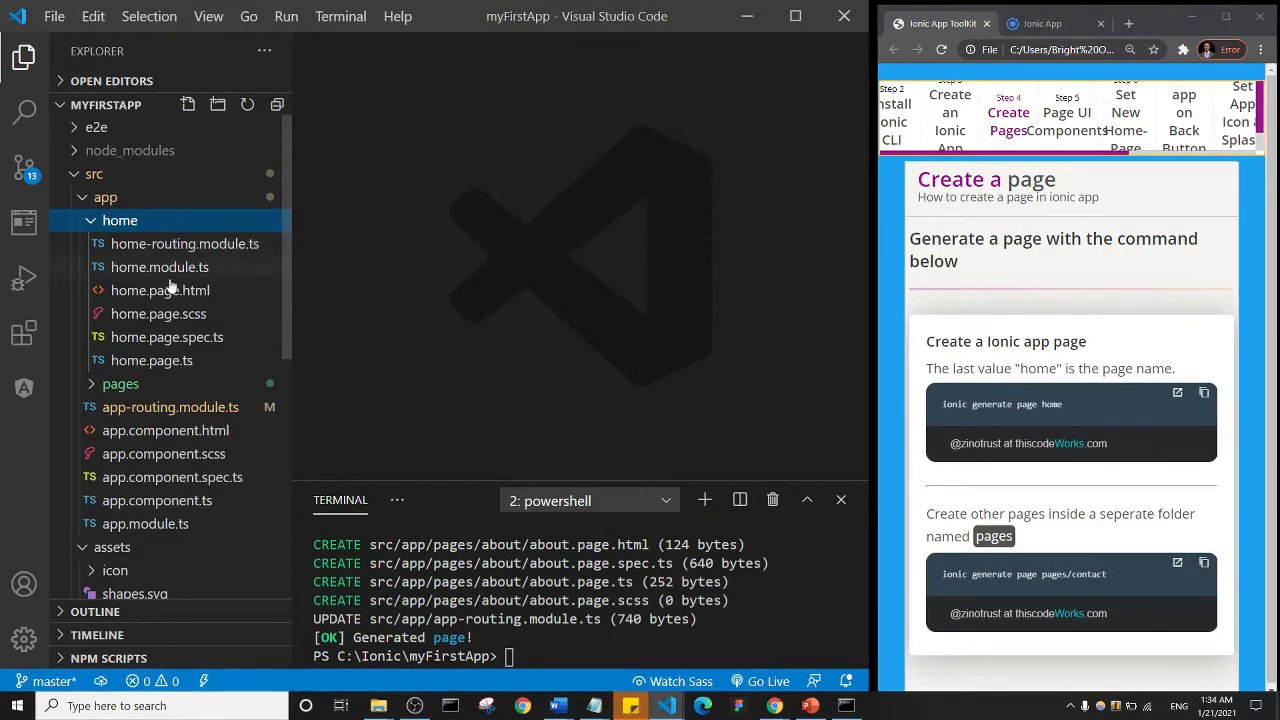
mouse_move(160, 290)
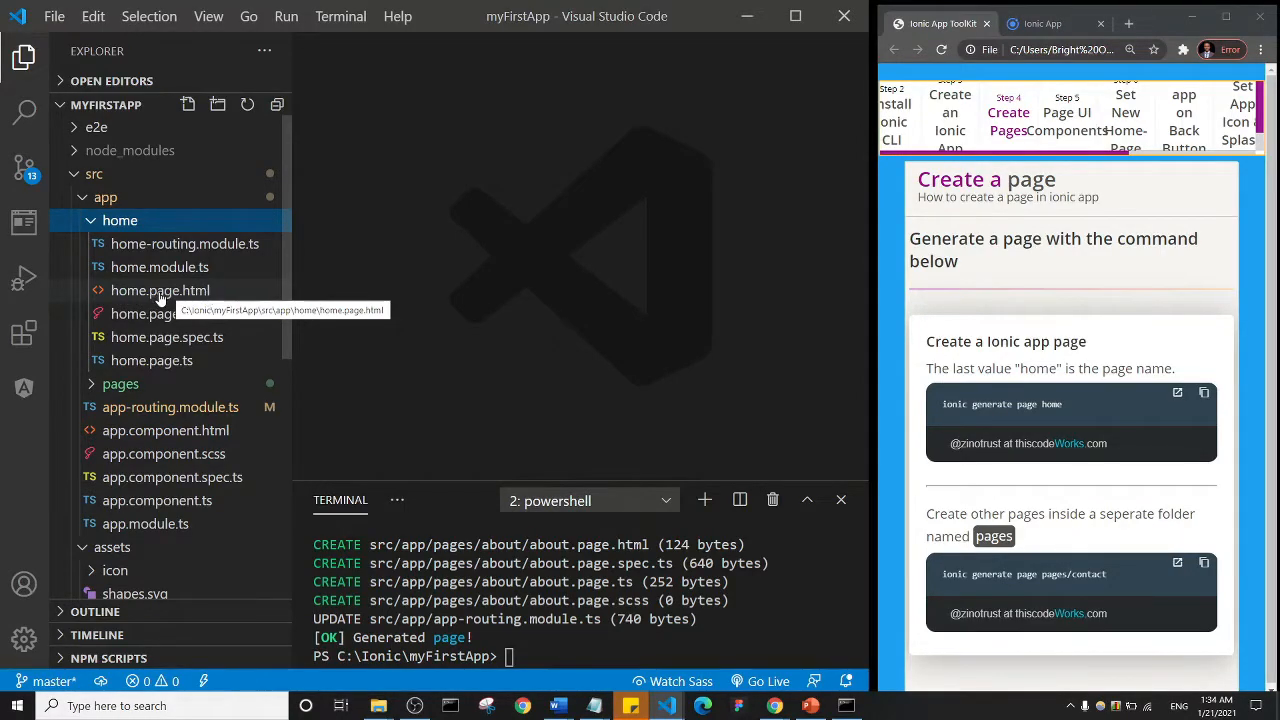
Open home.page.html and hide the sidebar so its markup fills the editor.
click(160, 290)
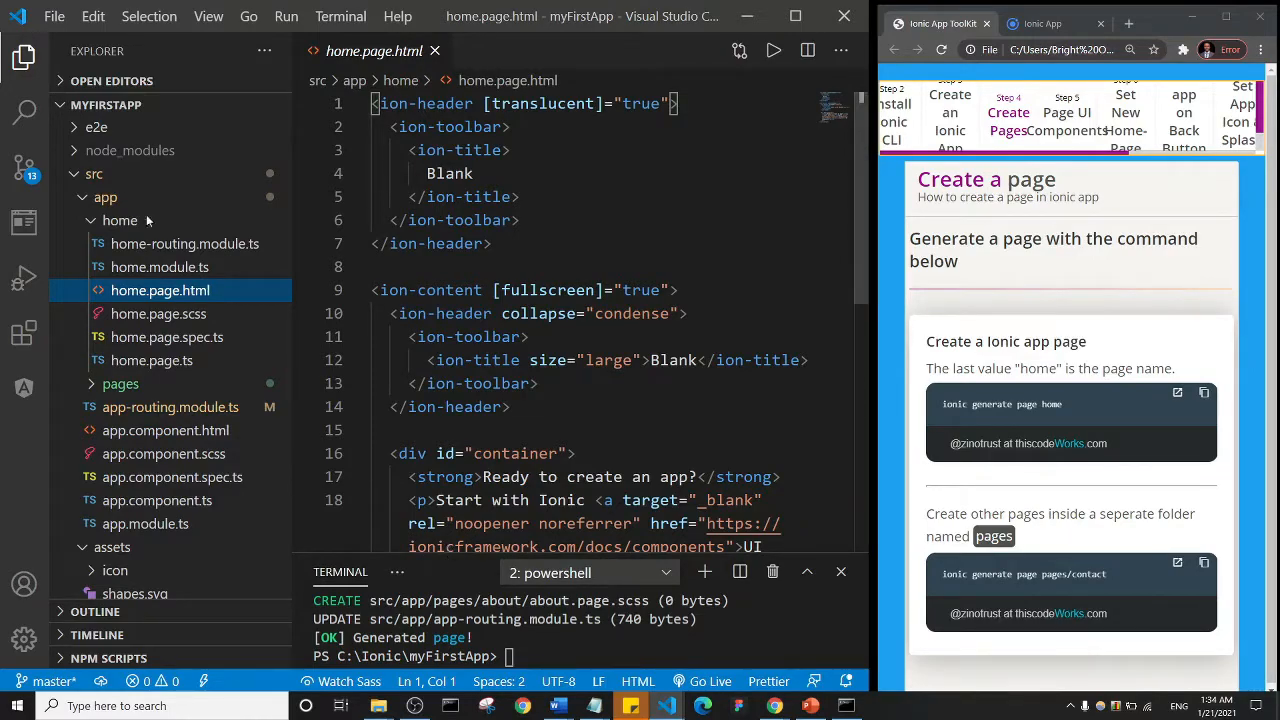
mouse_move(22, 58)
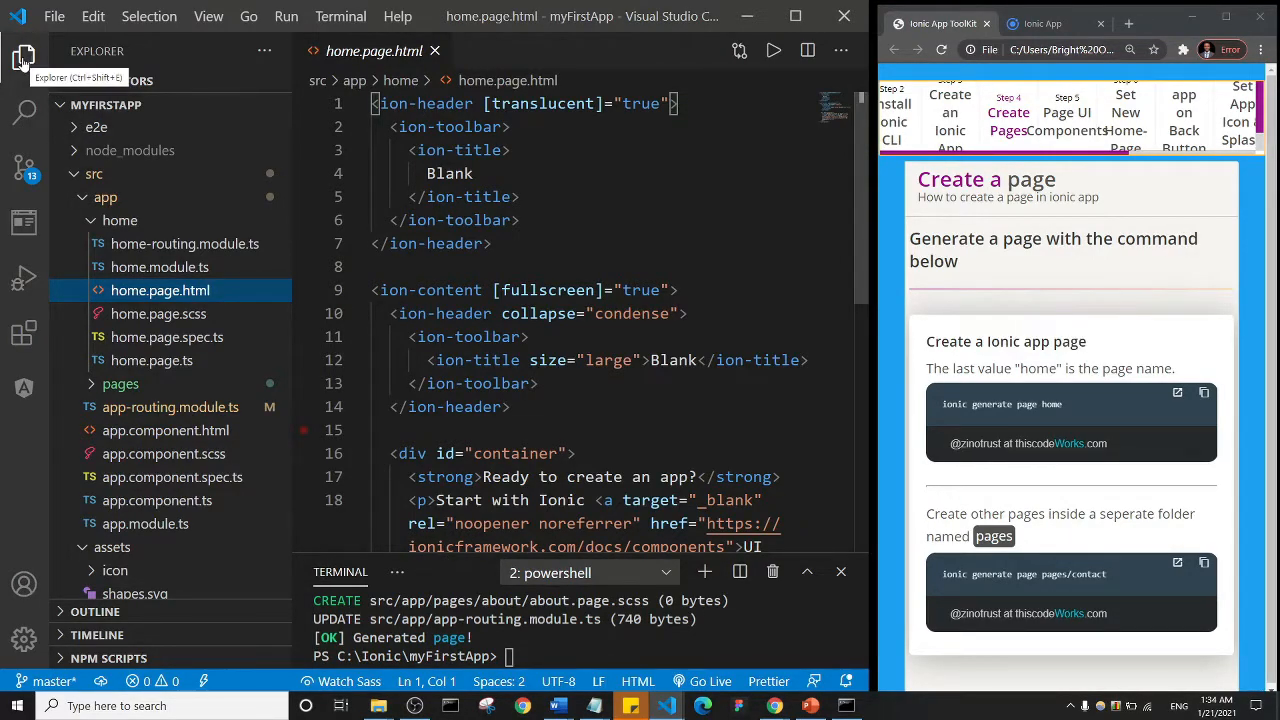
click(24, 60)
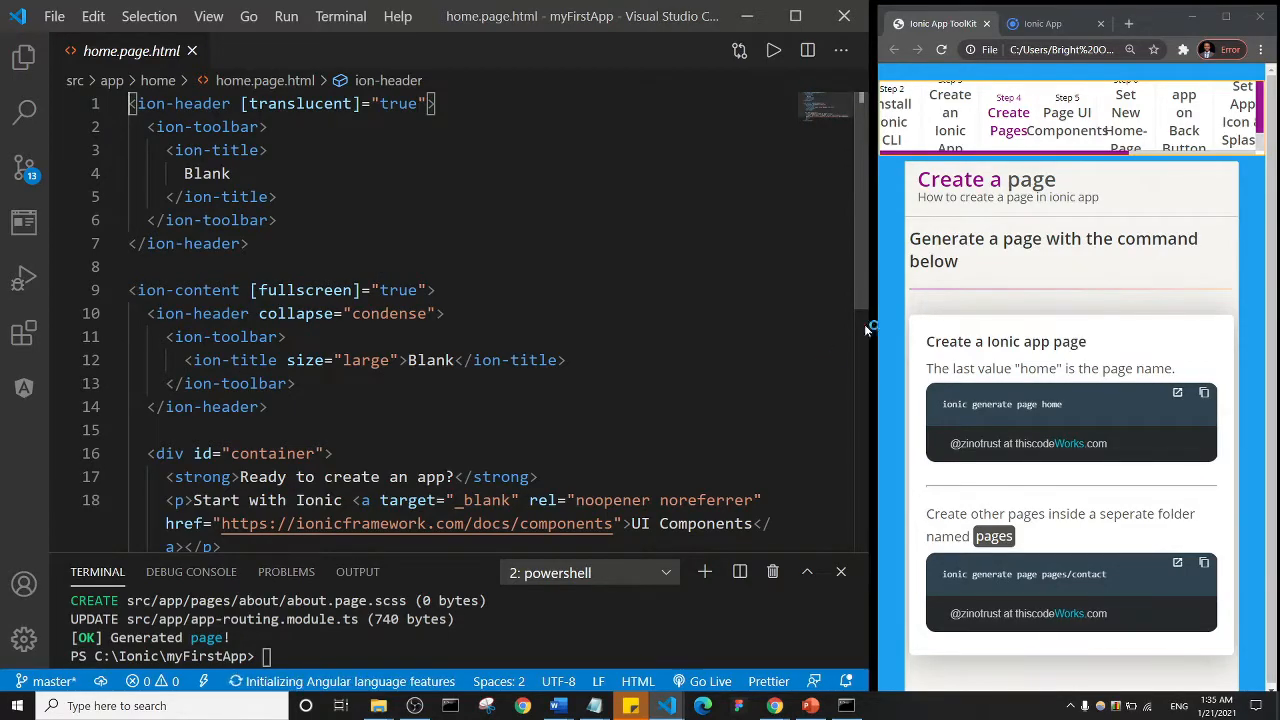
Show the running Ionic app's localhost:8100/home phone preview with its Blank header.
click(1044, 24)
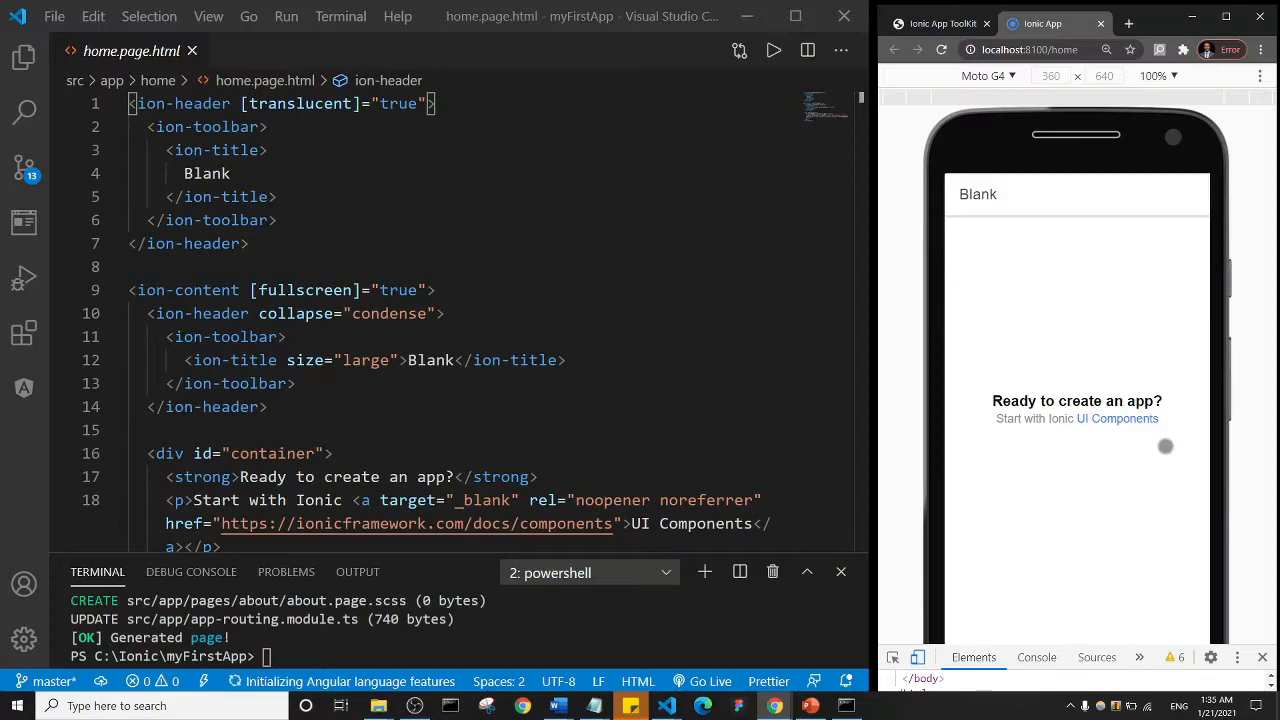
mouse_move(1264, 256)
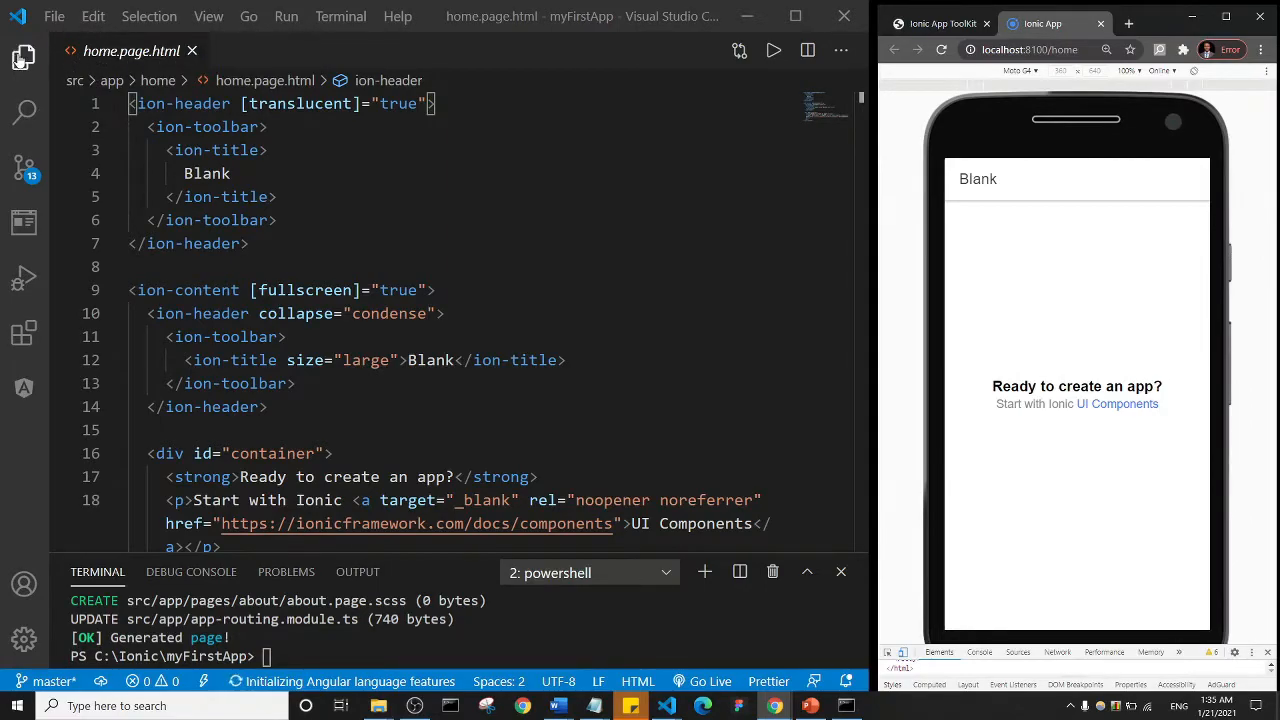
click(22, 60)
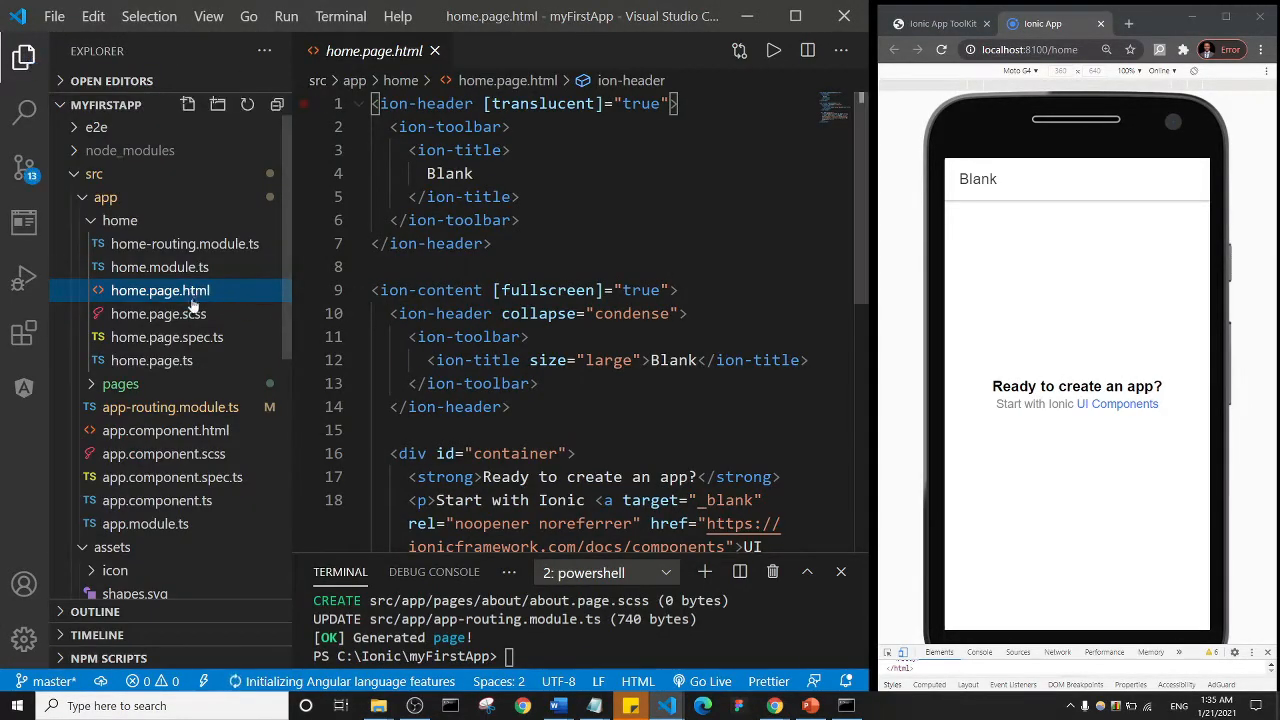
mouse_move(160, 290)
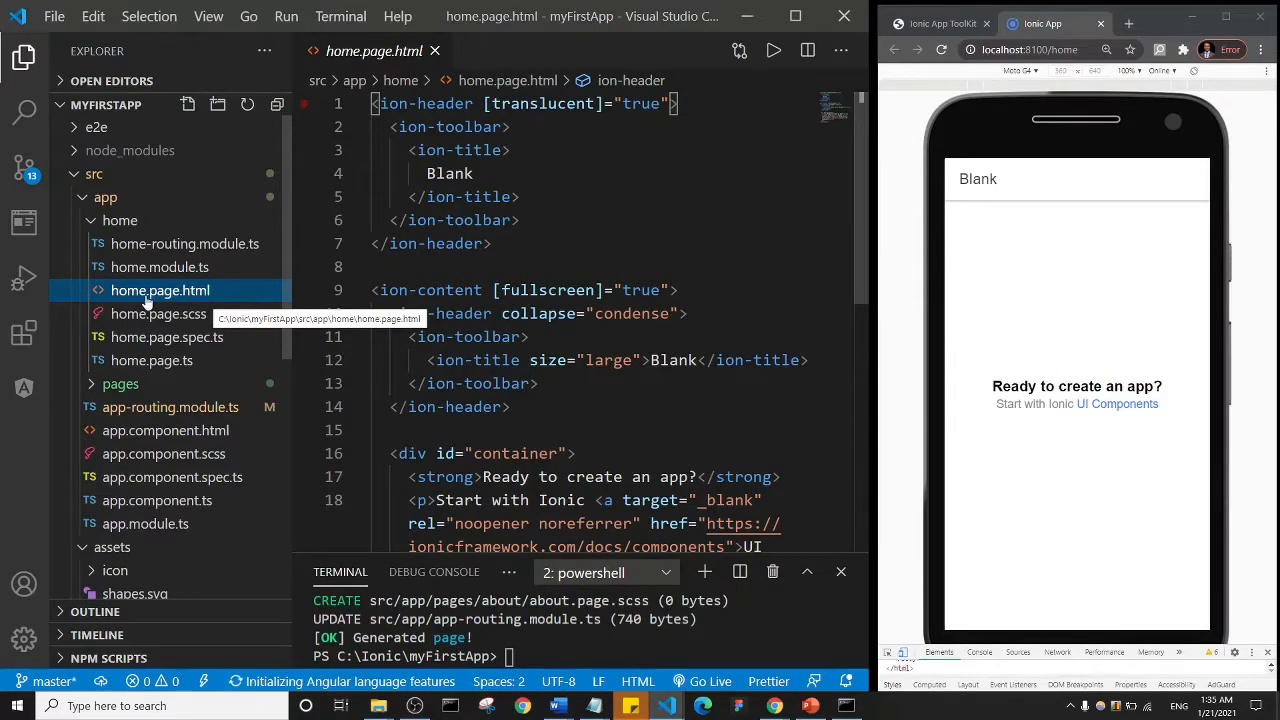
mouse_move(22, 60)
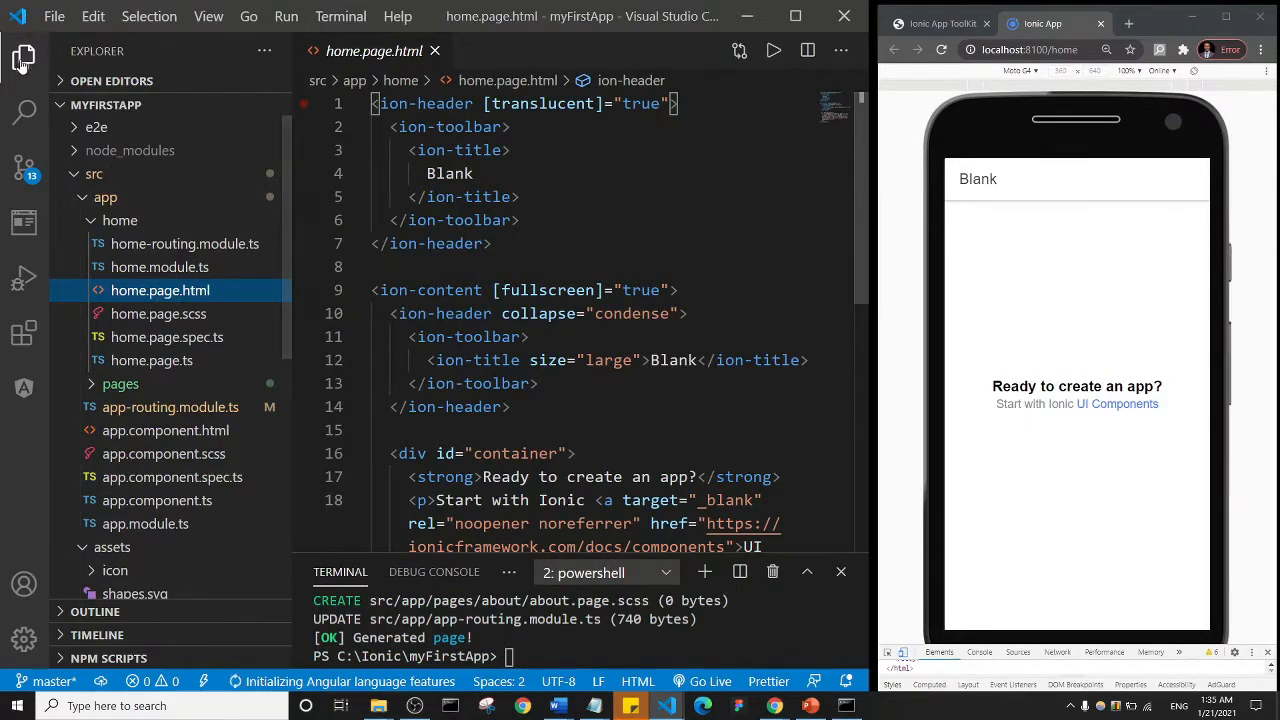
click(22, 60)
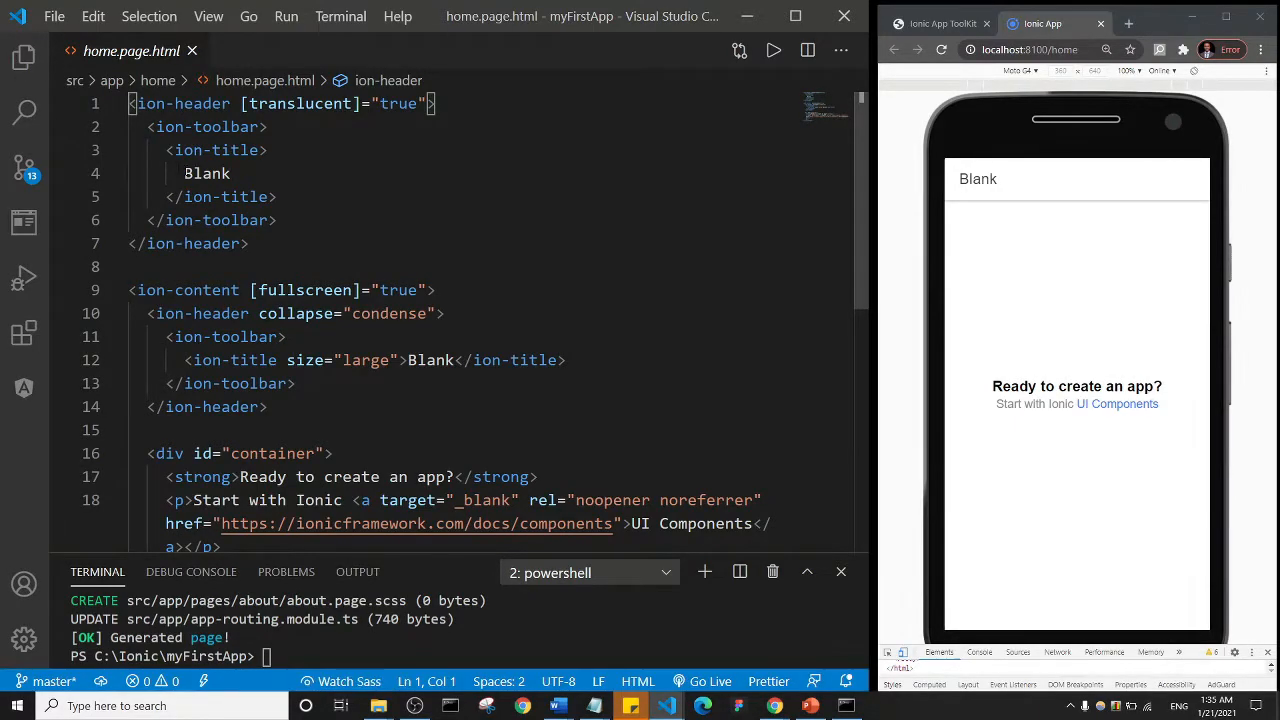
Scroll home.page.html from the Blank title down to the <div id="container"> block.
click(210, 172)
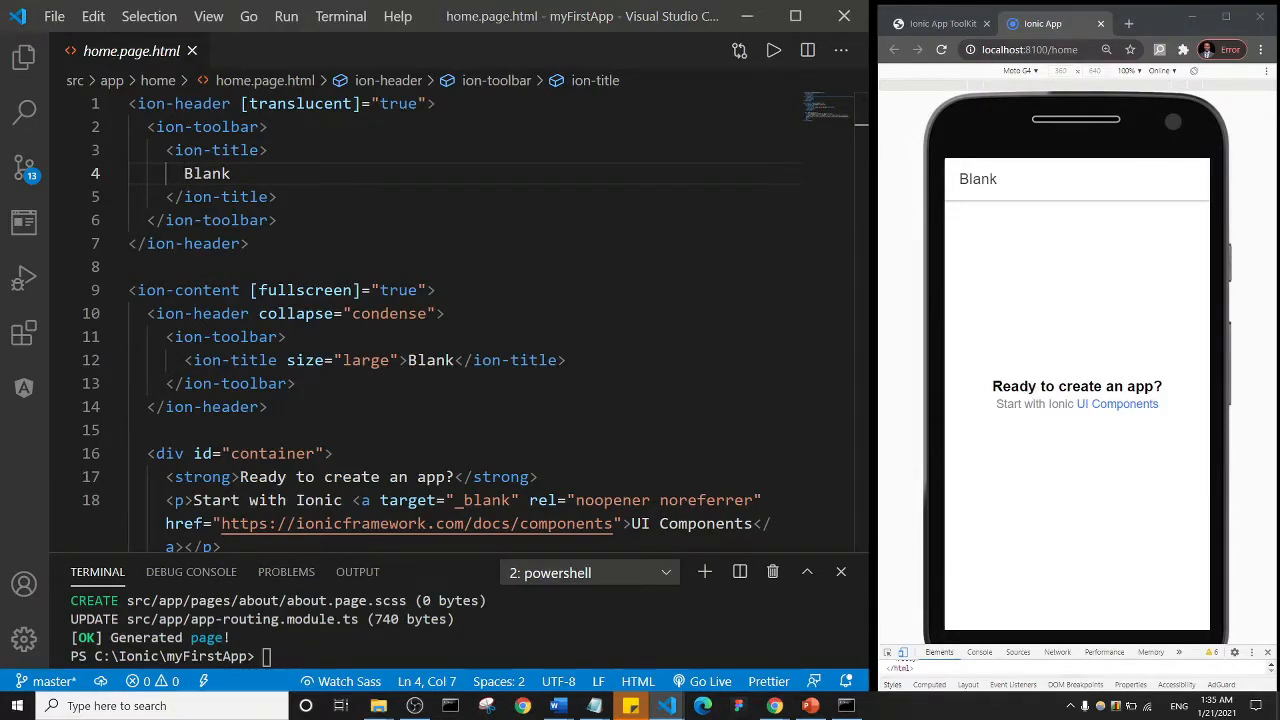
scroll(down, 3)
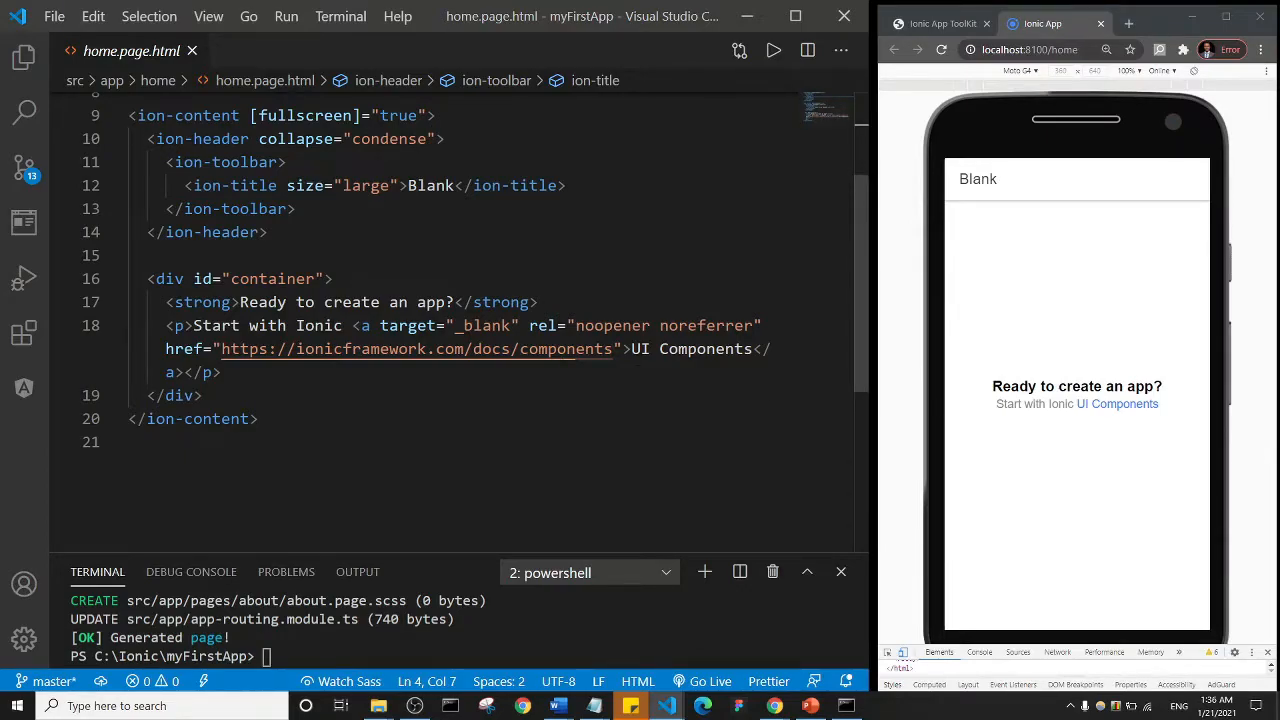
scroll(up, 3)
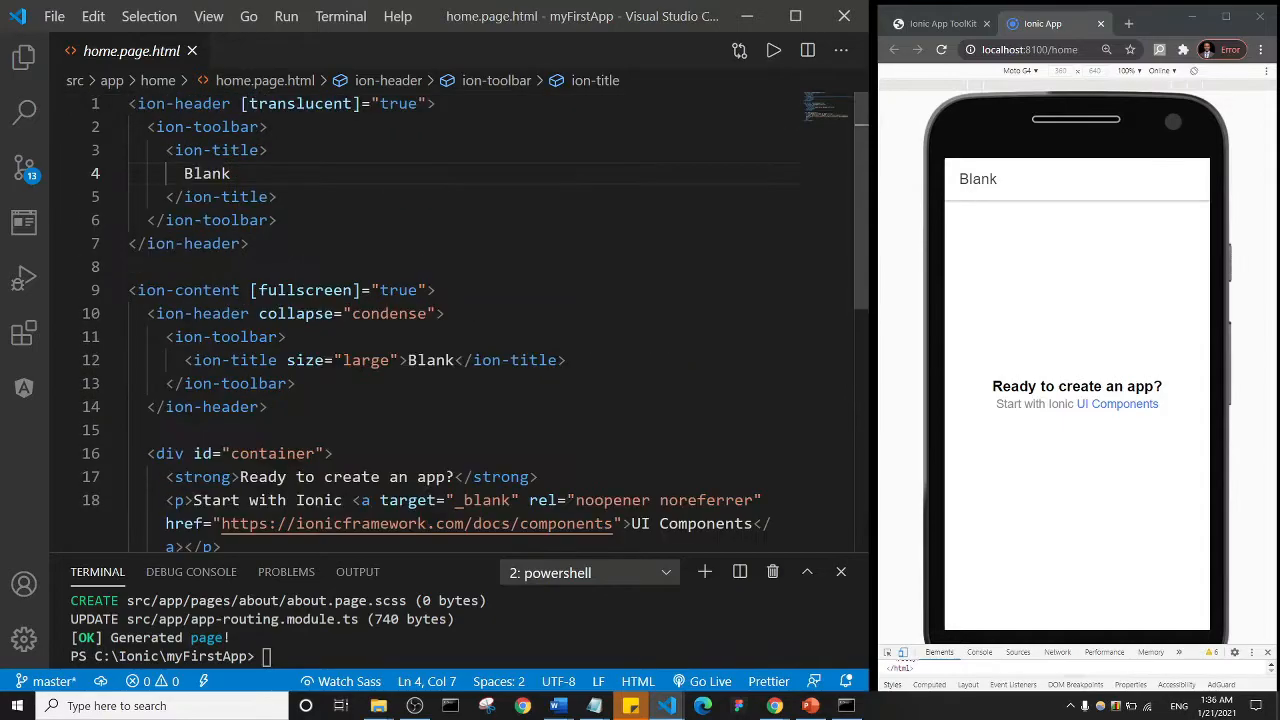
scroll(down, 3)
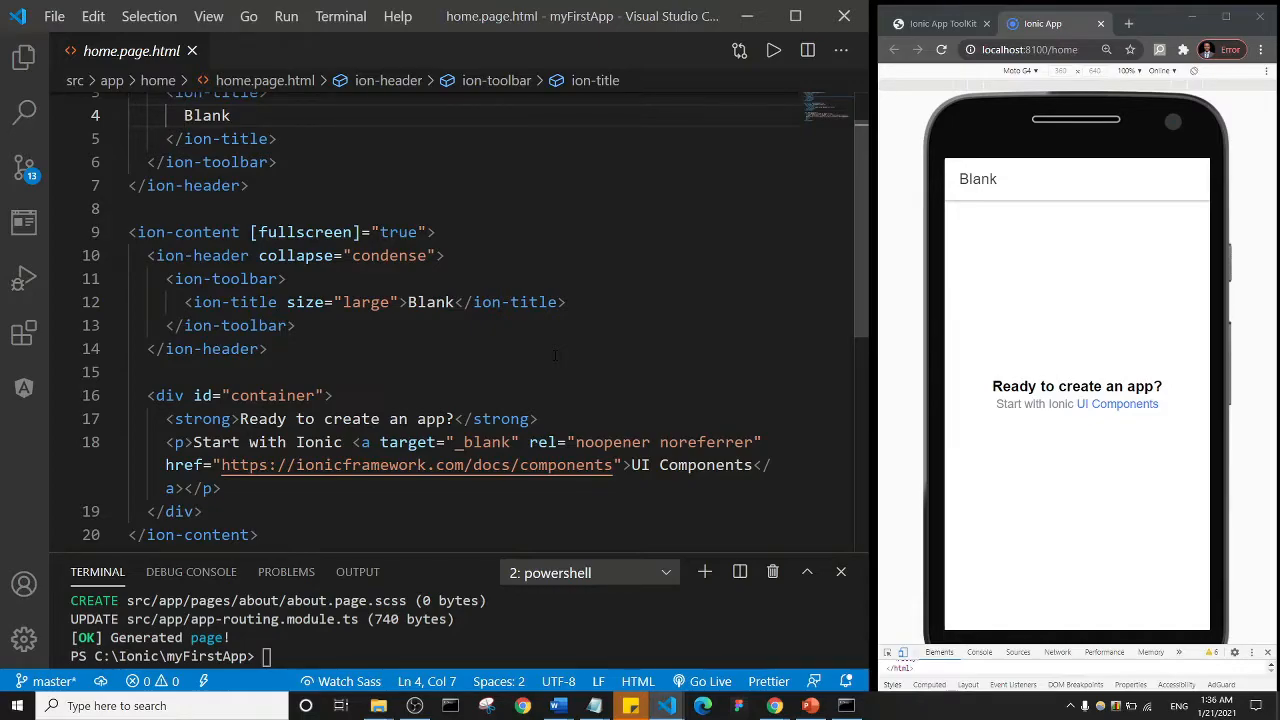
scroll(down, 3)
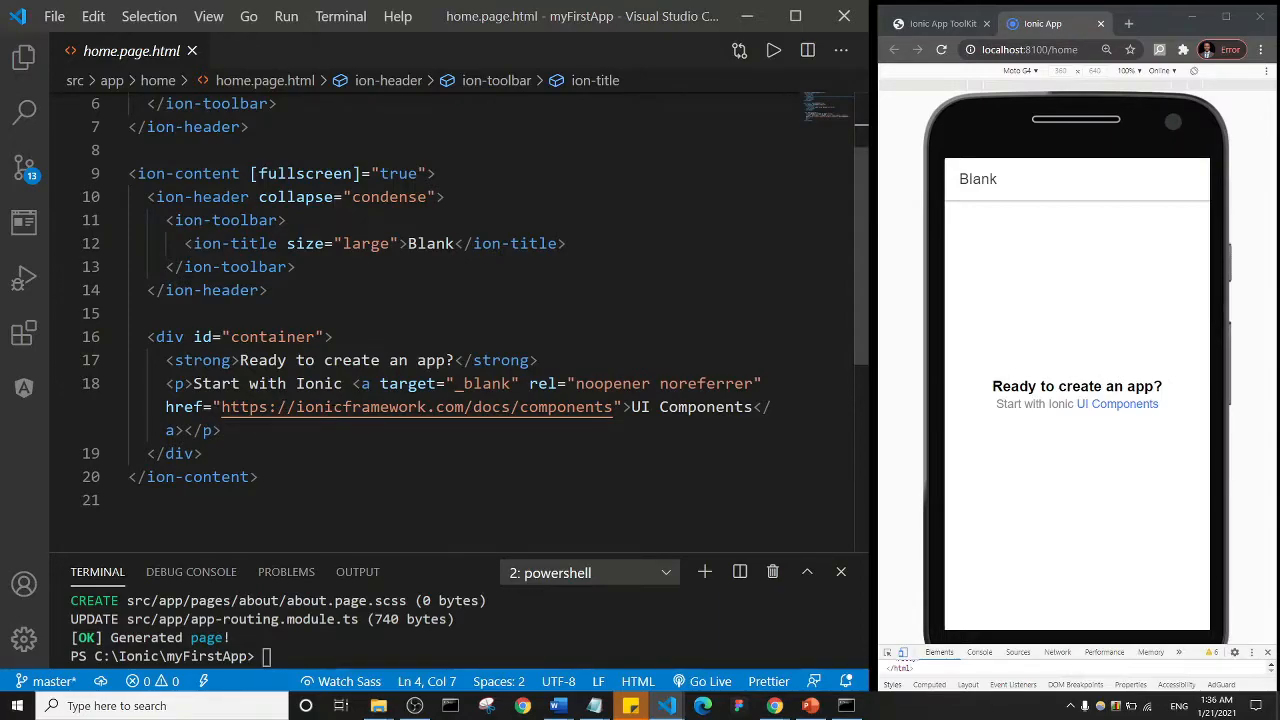
mouse_move(1082, 404)
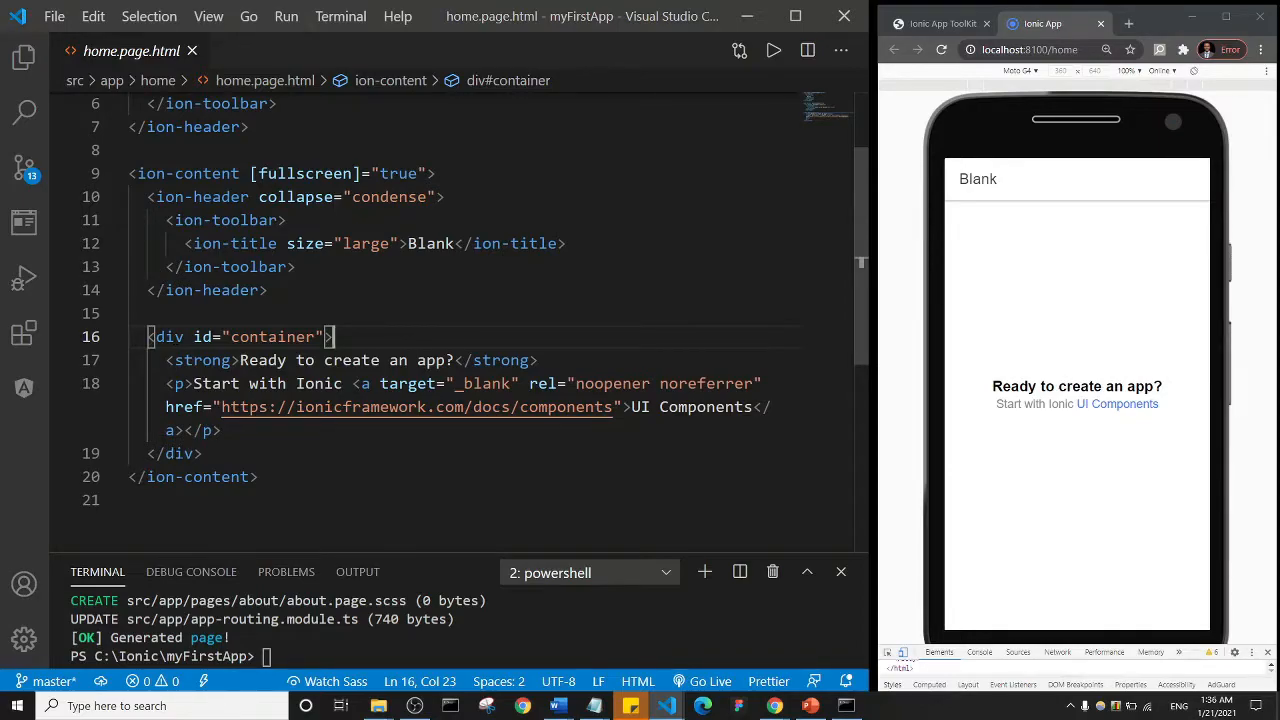
Wrap the container div lines 16–19 in an HTML comment.
click(198, 452)
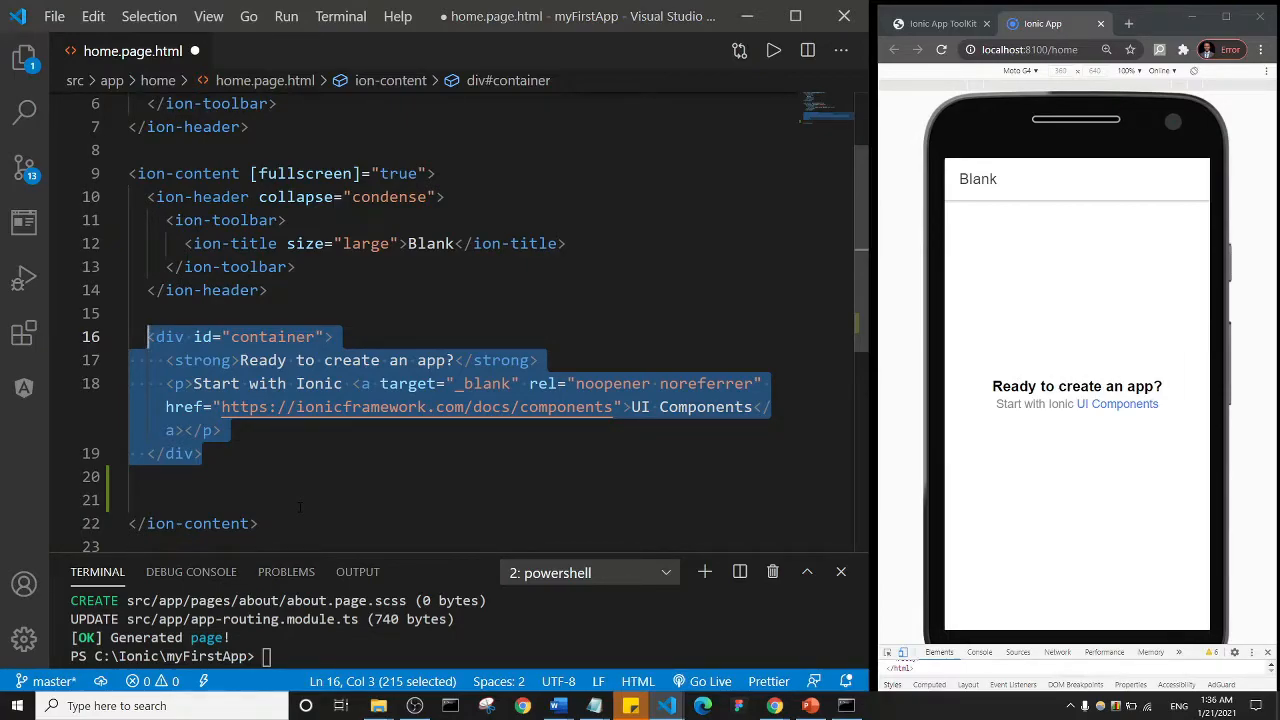
key(Ctrl+/)
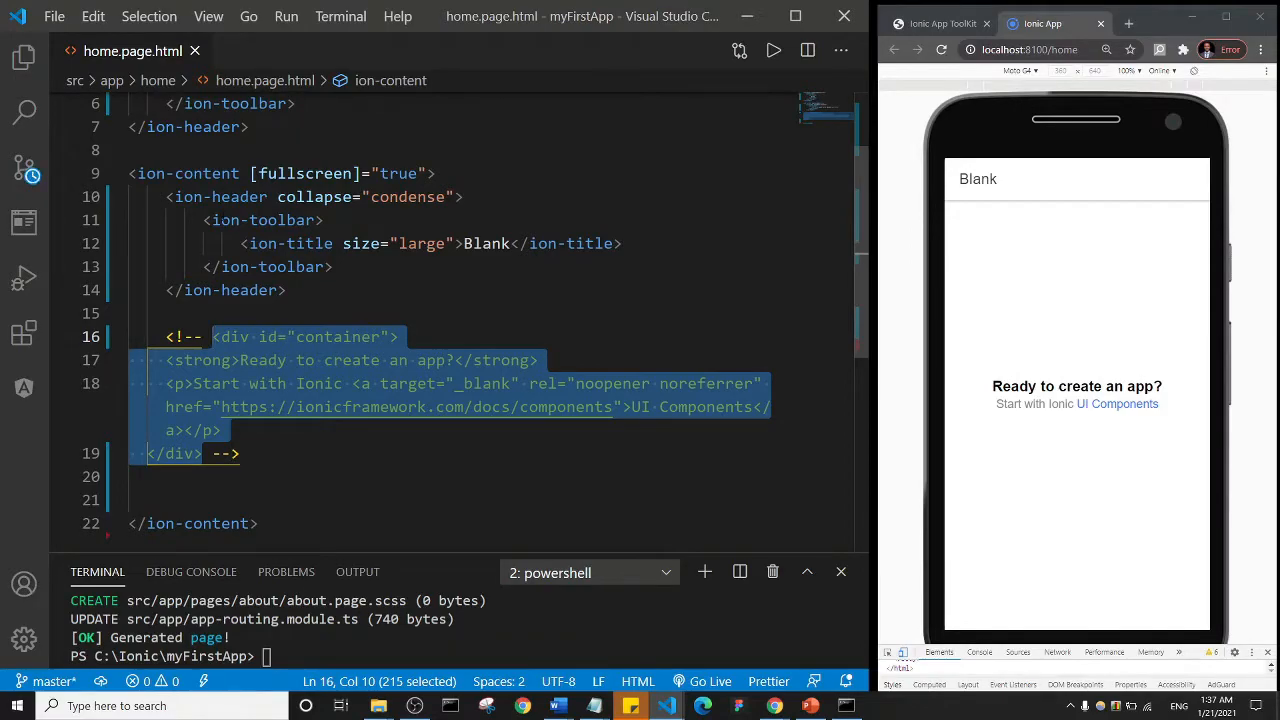
Refresh the live preview so only the Blank header remains over empty content.
click(940, 50)
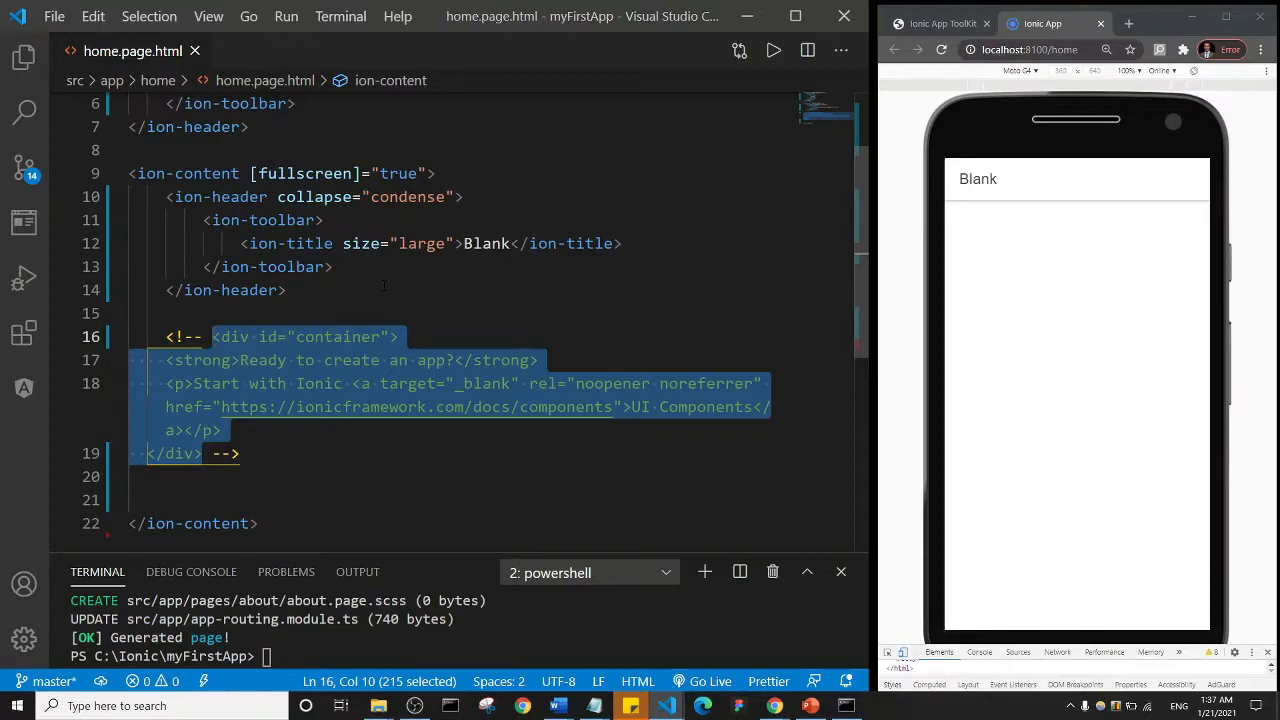
scroll(up, 3)
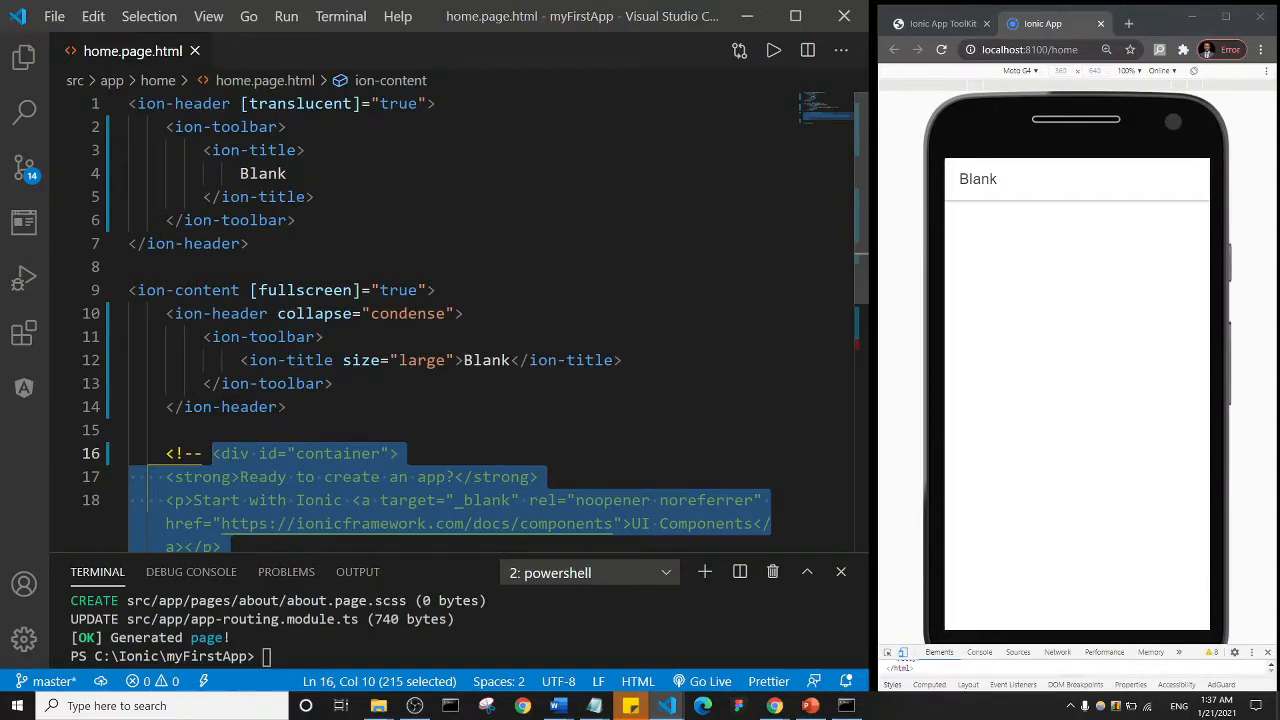
scroll(down, 3)
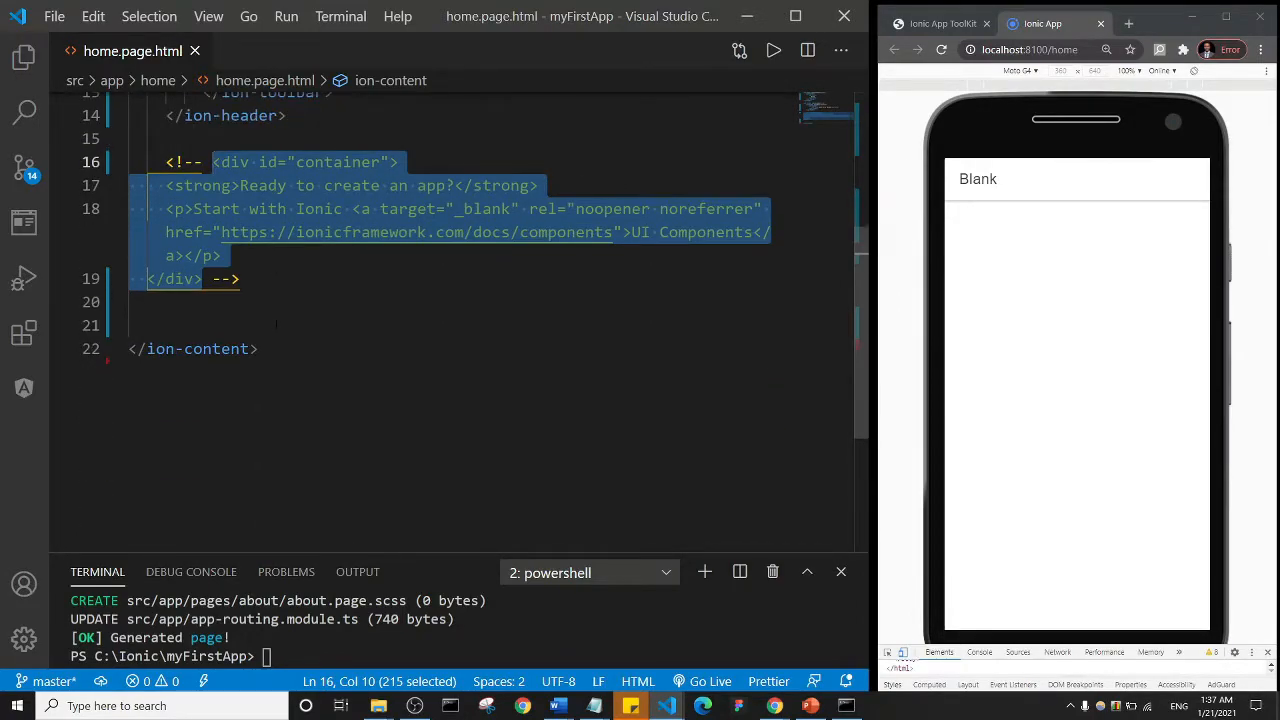
scroll(up, 3)
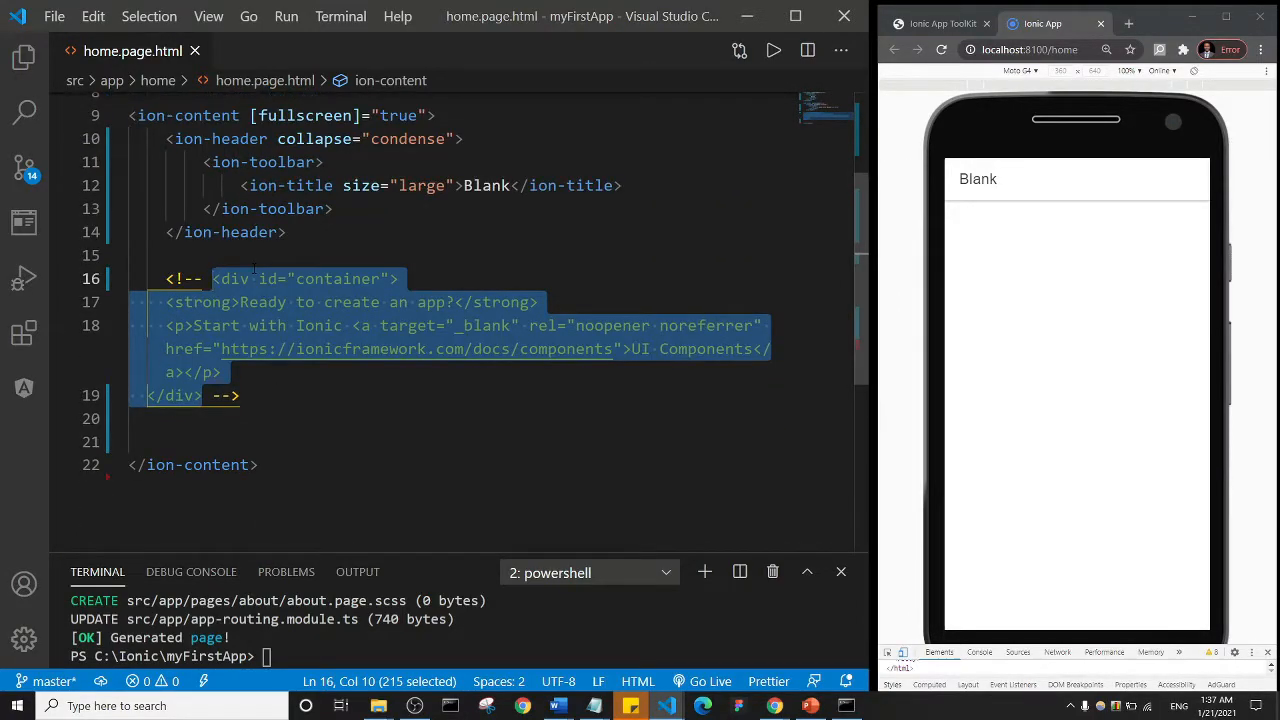
scroll(up, 3)
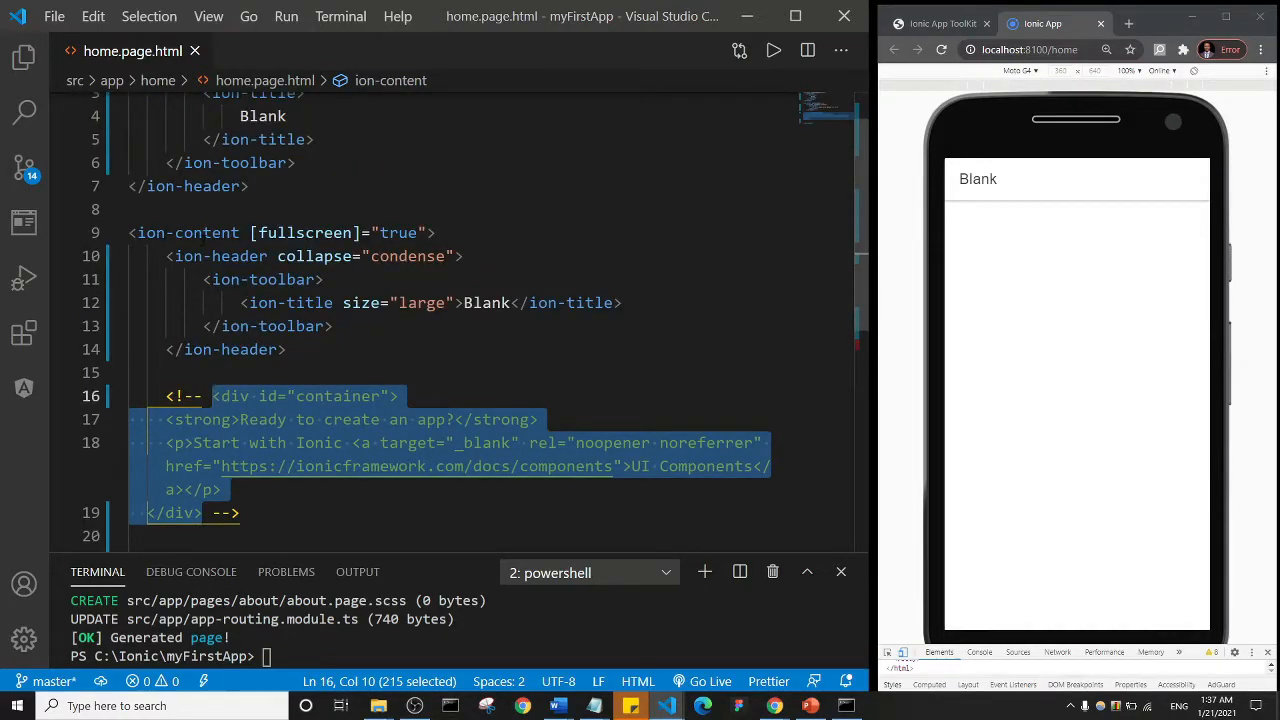
scroll(down, 3)
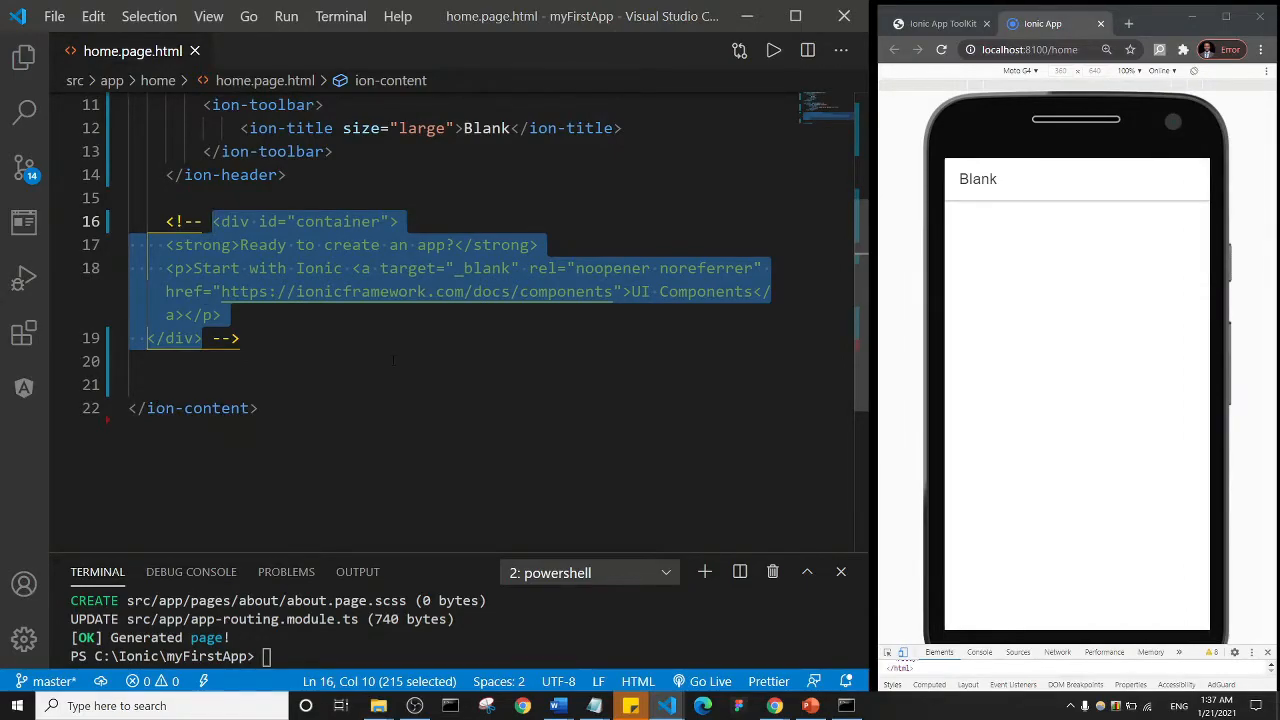
scroll(up, 3)
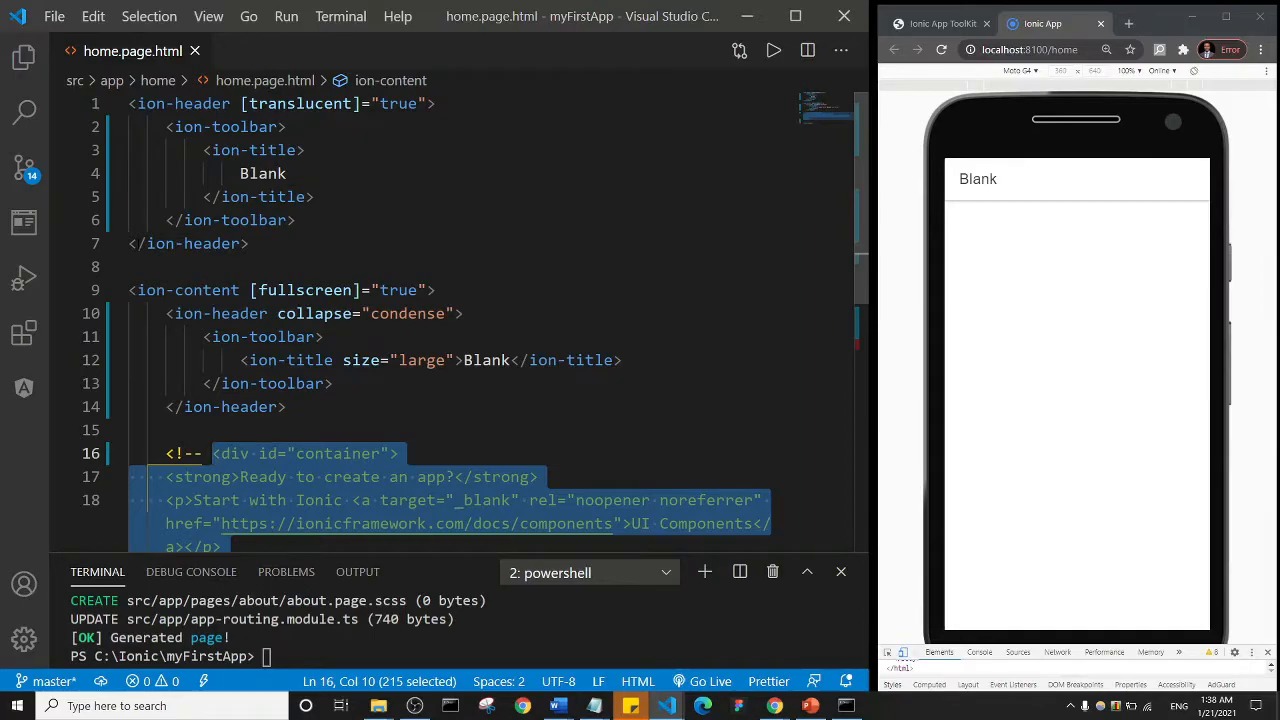
scroll(down, 3)
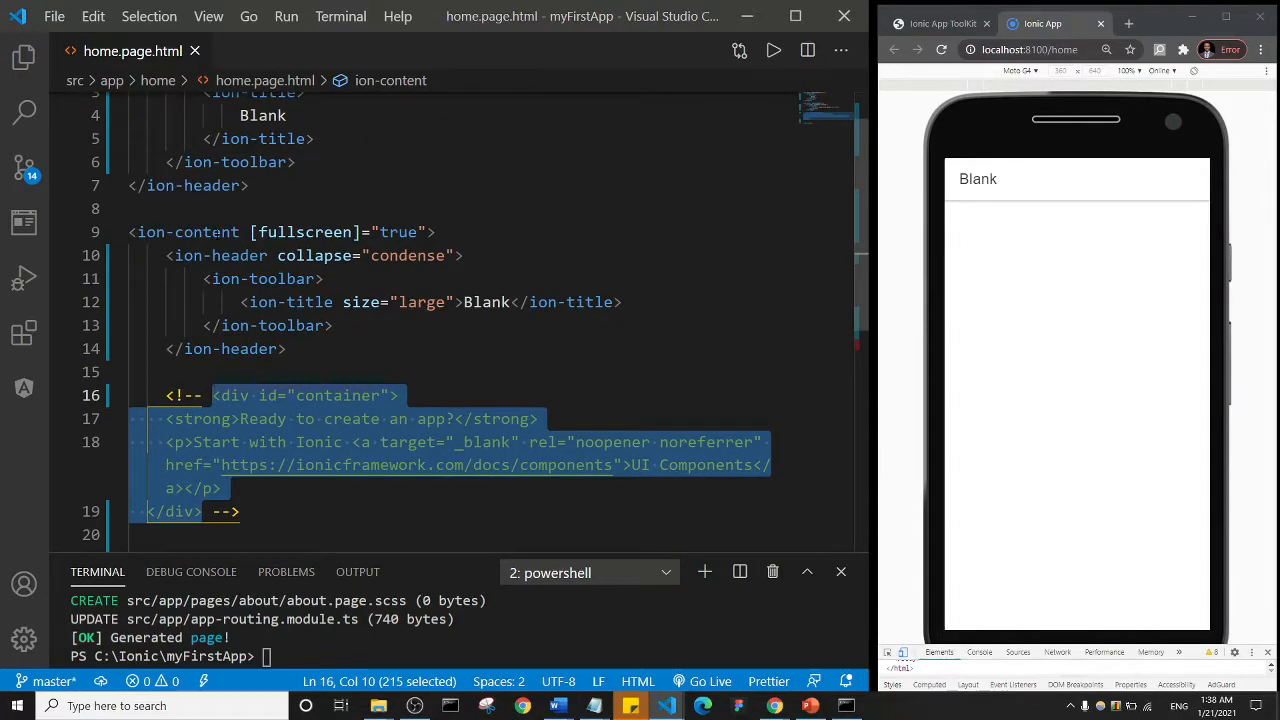
scroll(down, 3)
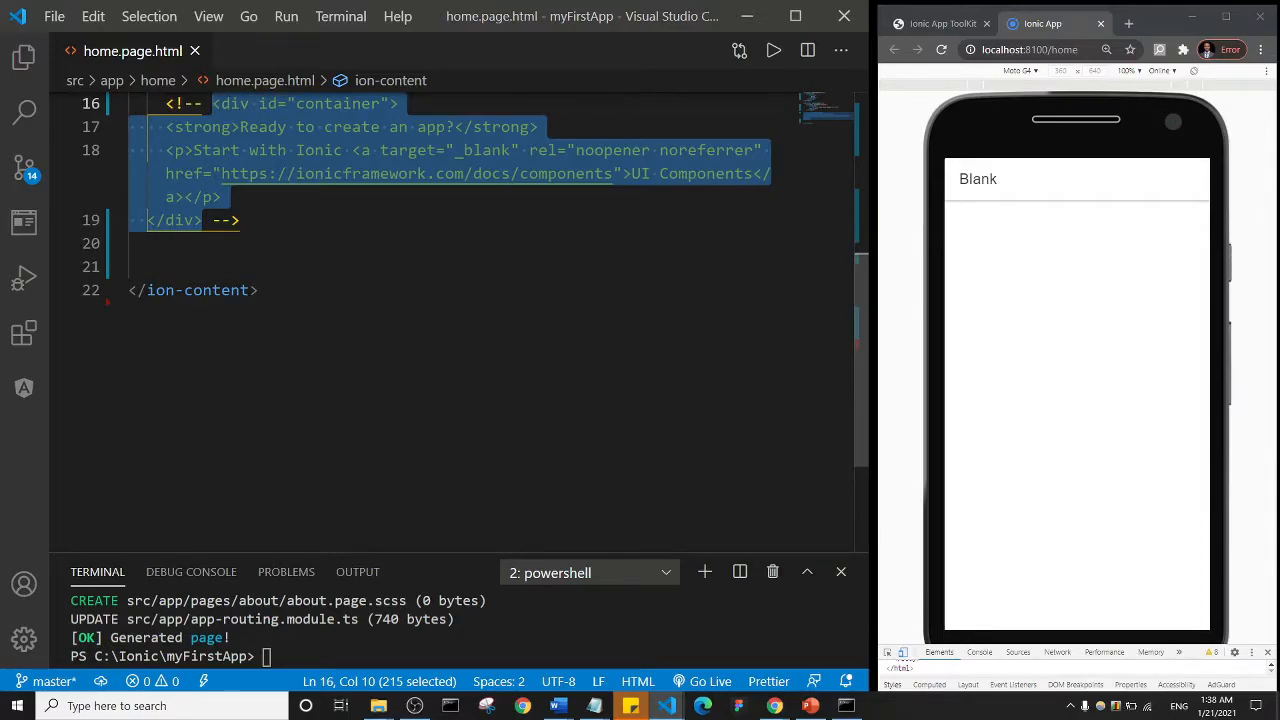
scroll(up, 3)
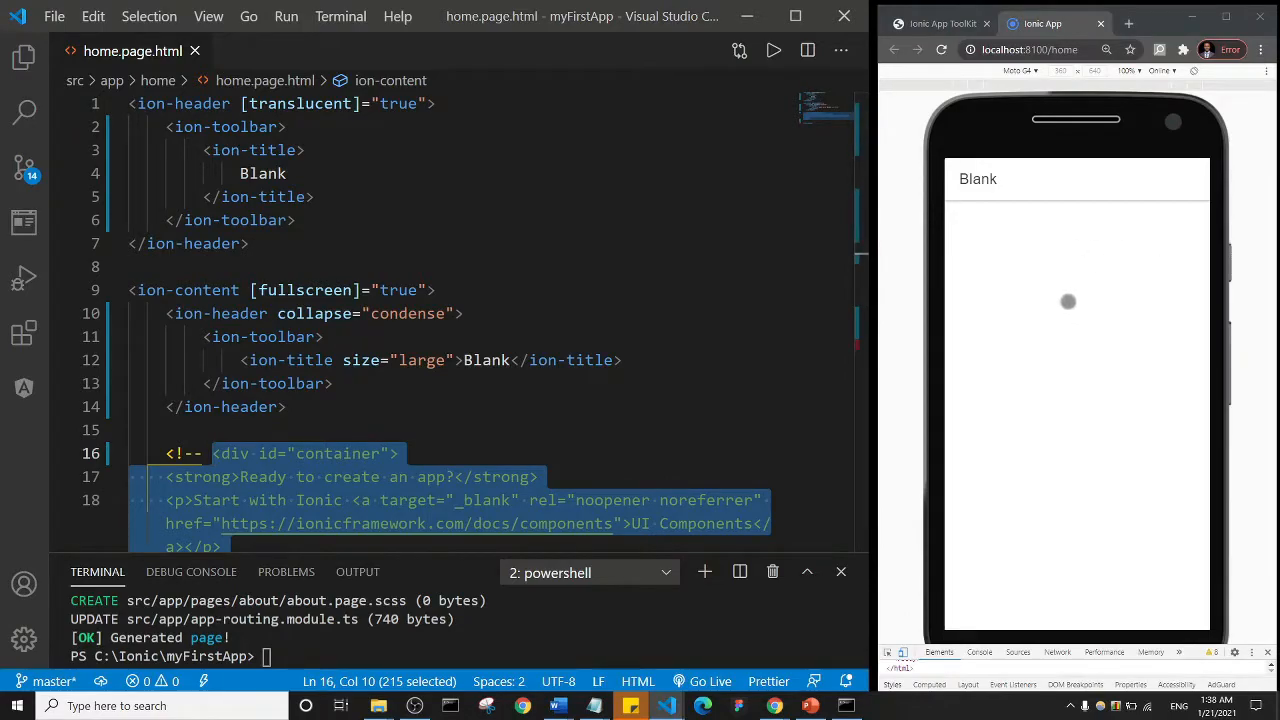
mouse_move(1132, 190)
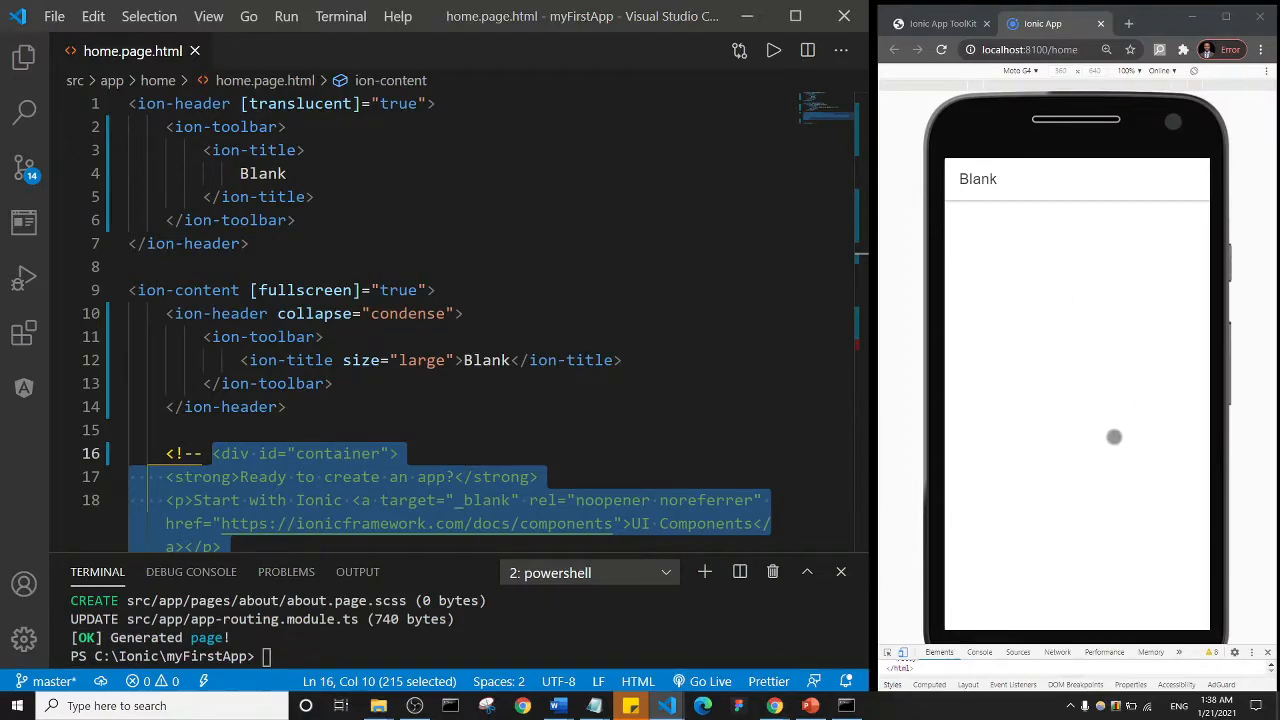
mouse_move(1050, 468)
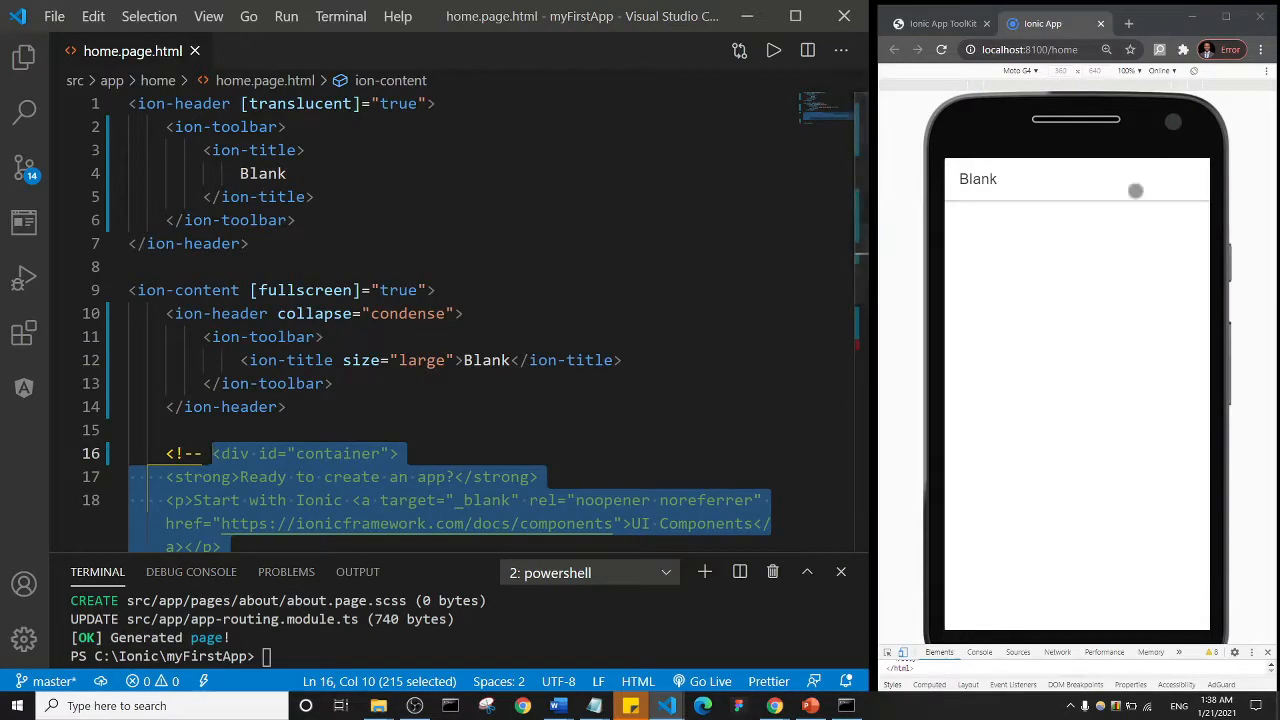
mouse_move(1064, 396)
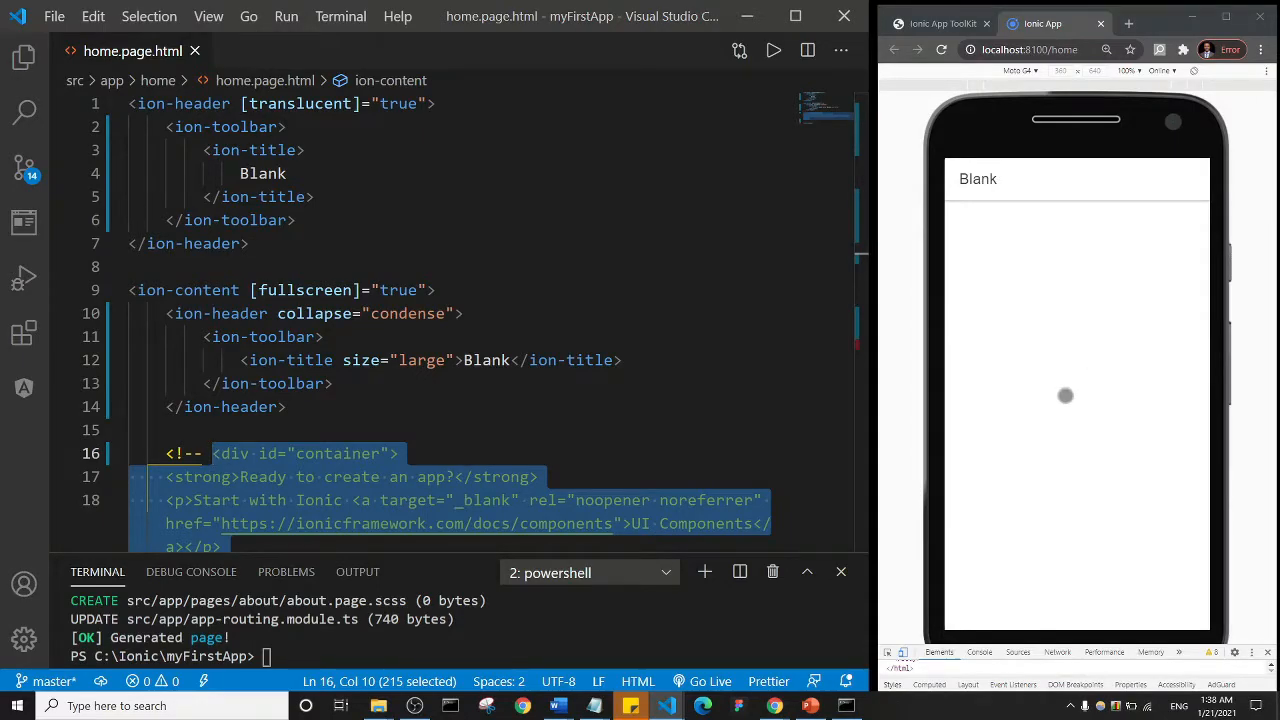